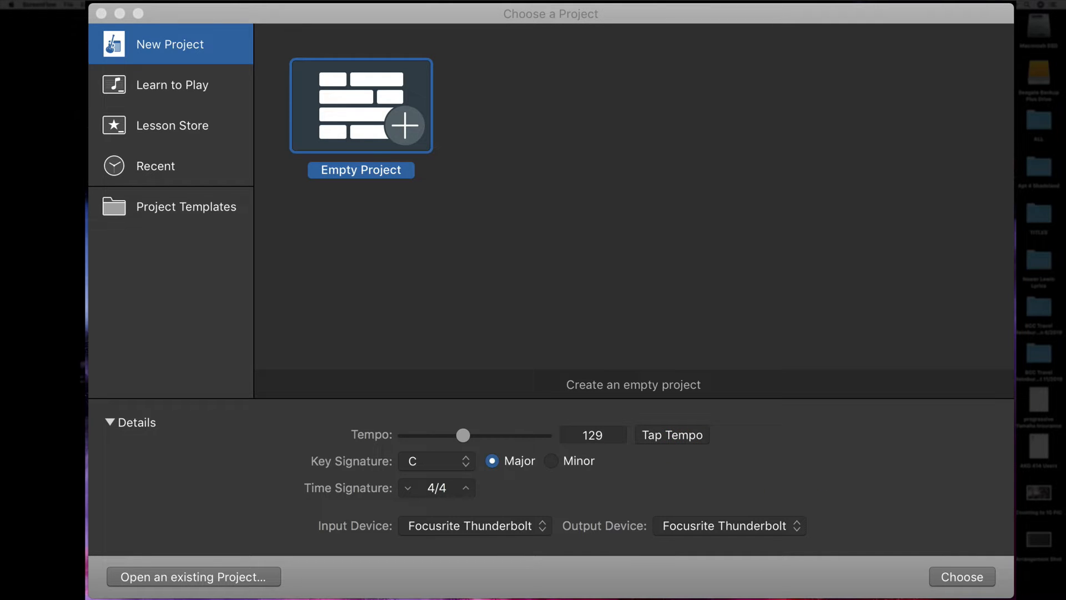
{"action": "mouse_move", "coordinate": [860, 471]}
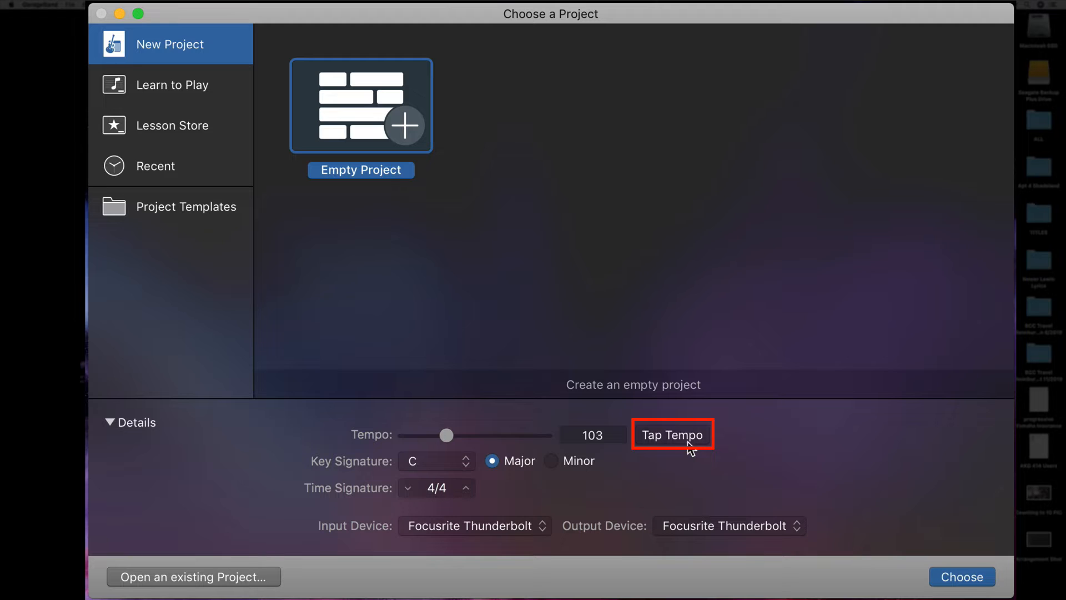
Tap the tempo to 99 bpm and keep the key at C major, 4/4.
{"action": "left_click", "coordinate": [672, 435]}
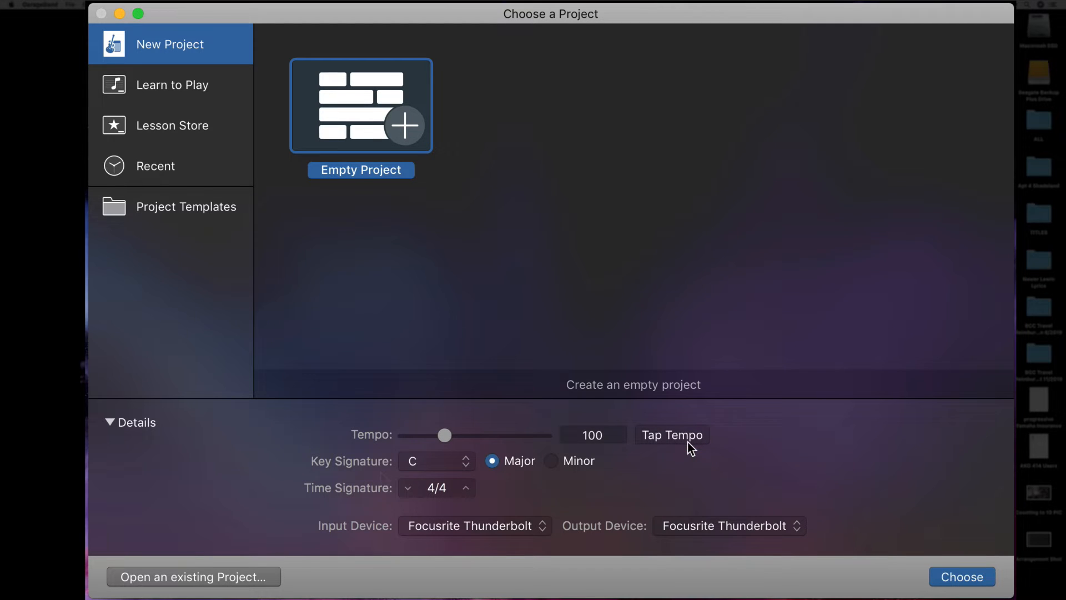
{"action": "left_click", "coordinate": [435, 461]}
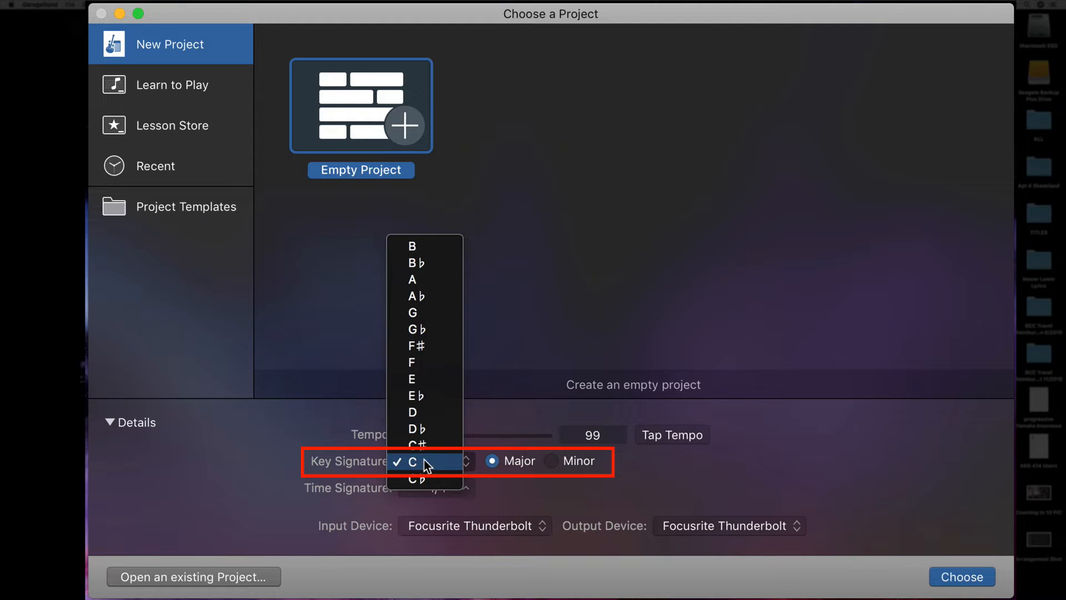
{"action": "left_click", "coordinate": [418, 462]}
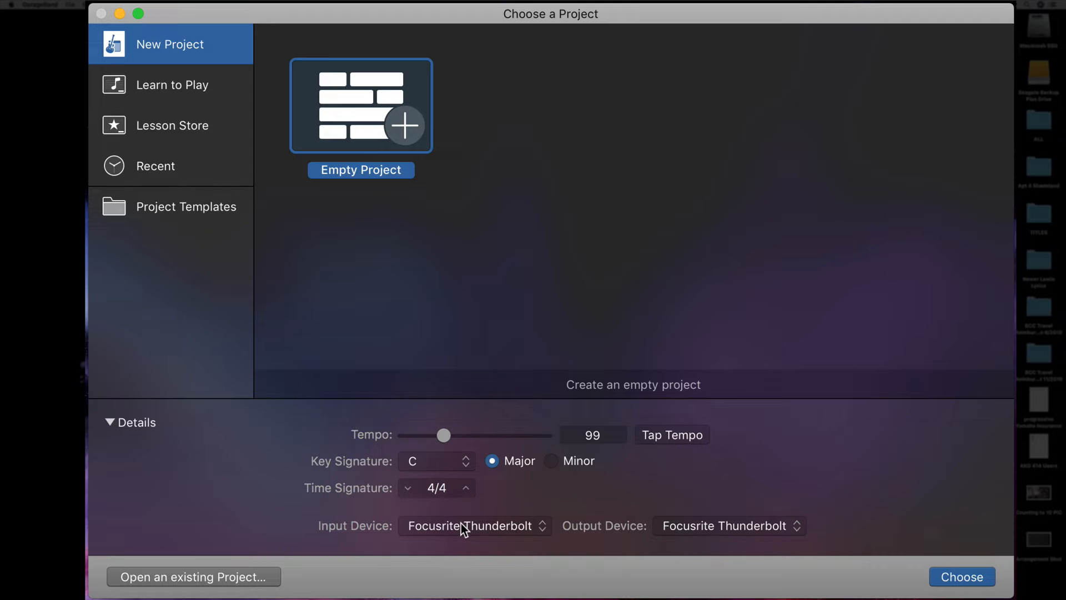
{"action": "mouse_move", "coordinate": [717, 533]}
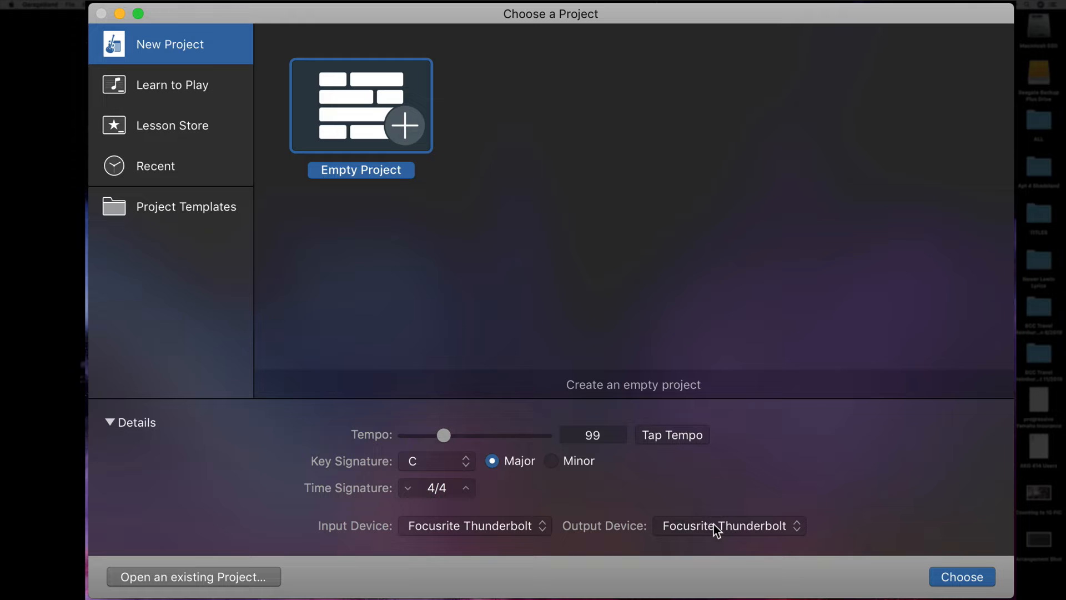
{"action": "mouse_move", "coordinate": [878, 556]}
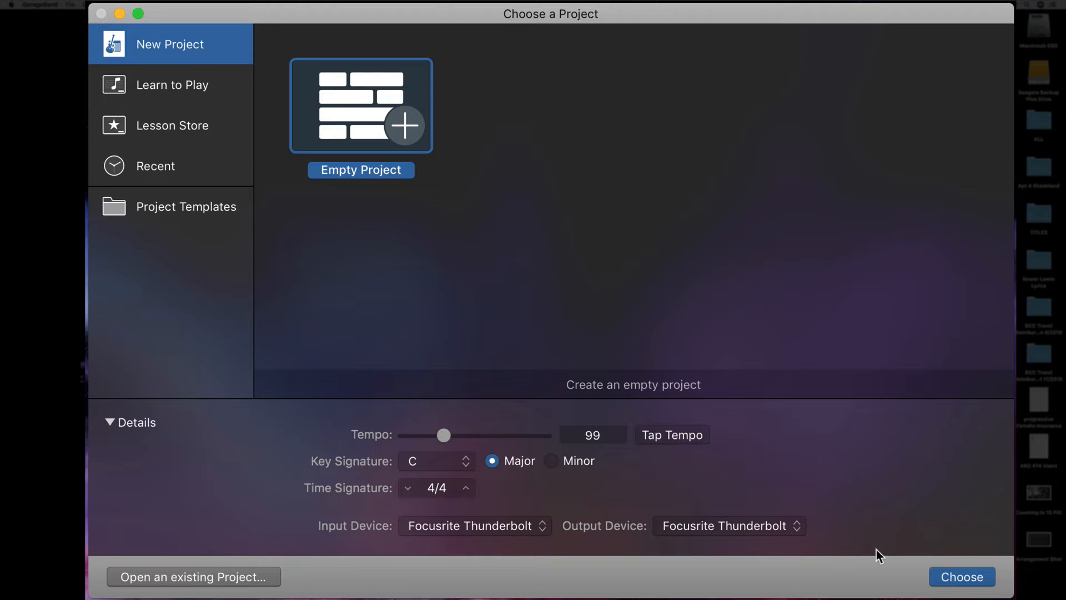
Add an Audio 1 microphone track recording from Input 1.
{"action": "left_click", "coordinate": [961, 577]}
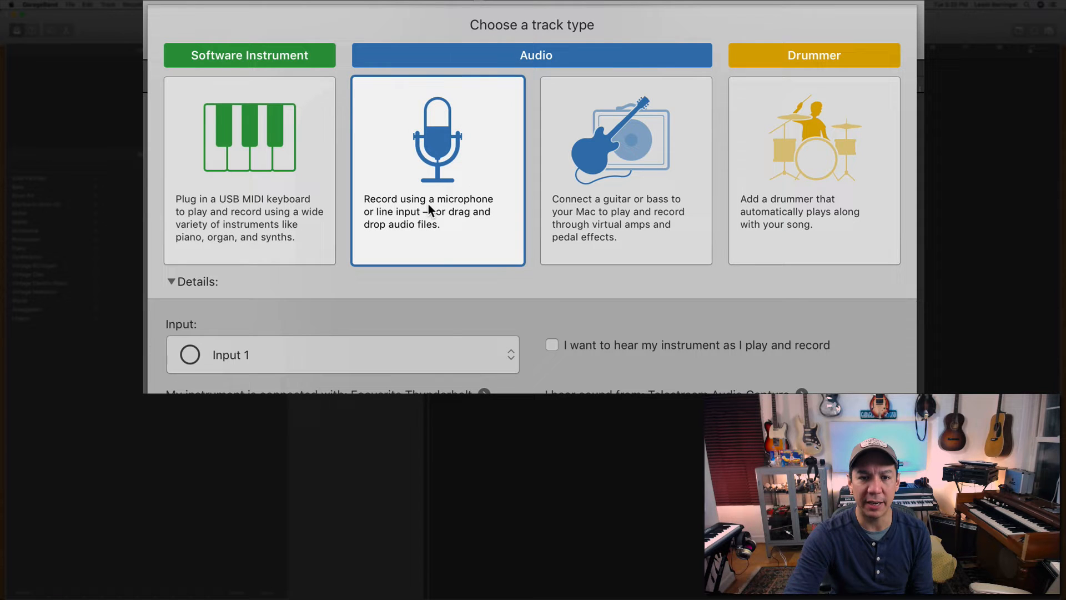
{"action": "mouse_move", "coordinate": [478, 352]}
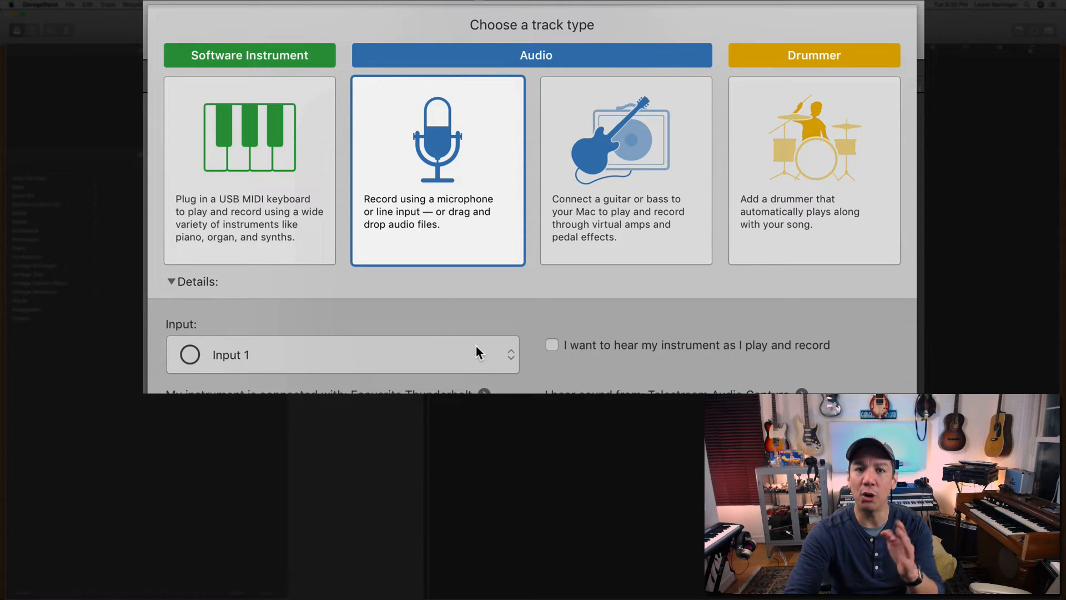
{"action": "left_click", "coordinate": [342, 355]}
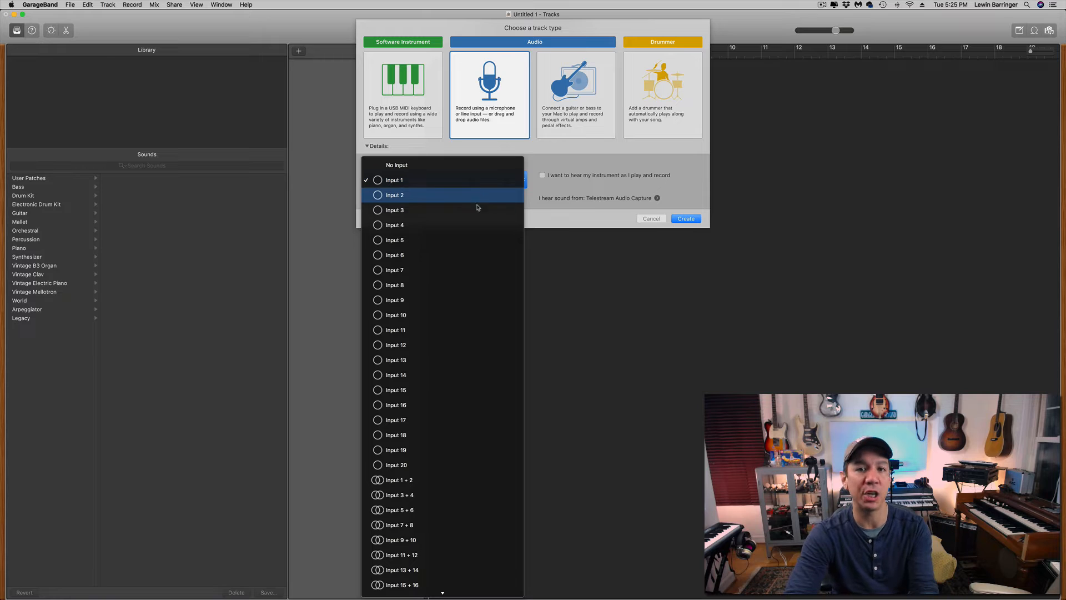
{"action": "left_click", "coordinate": [394, 180]}
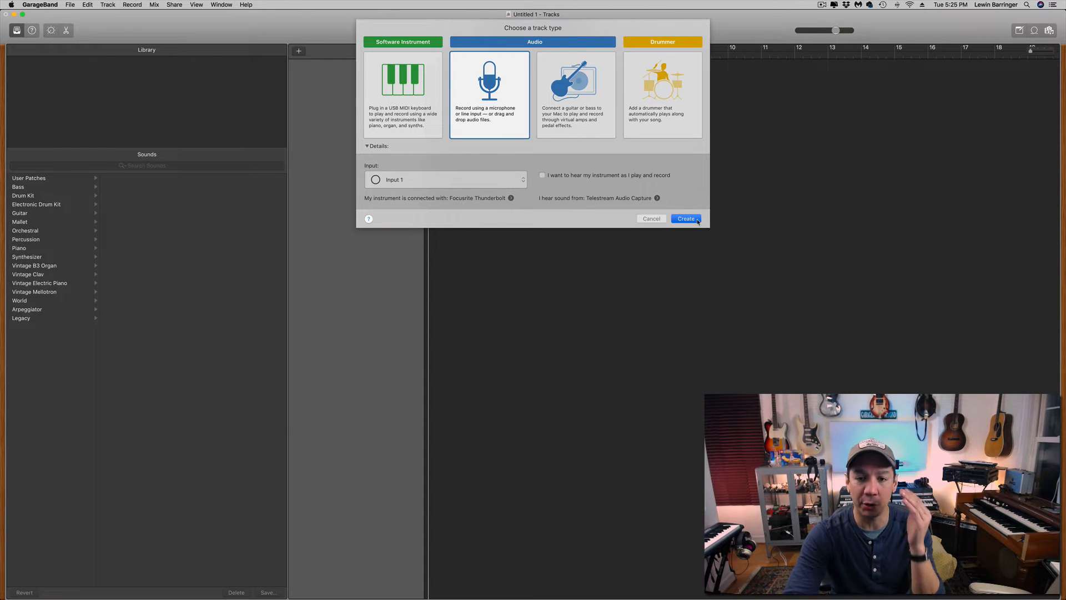
{"action": "left_click", "coordinate": [686, 219]}
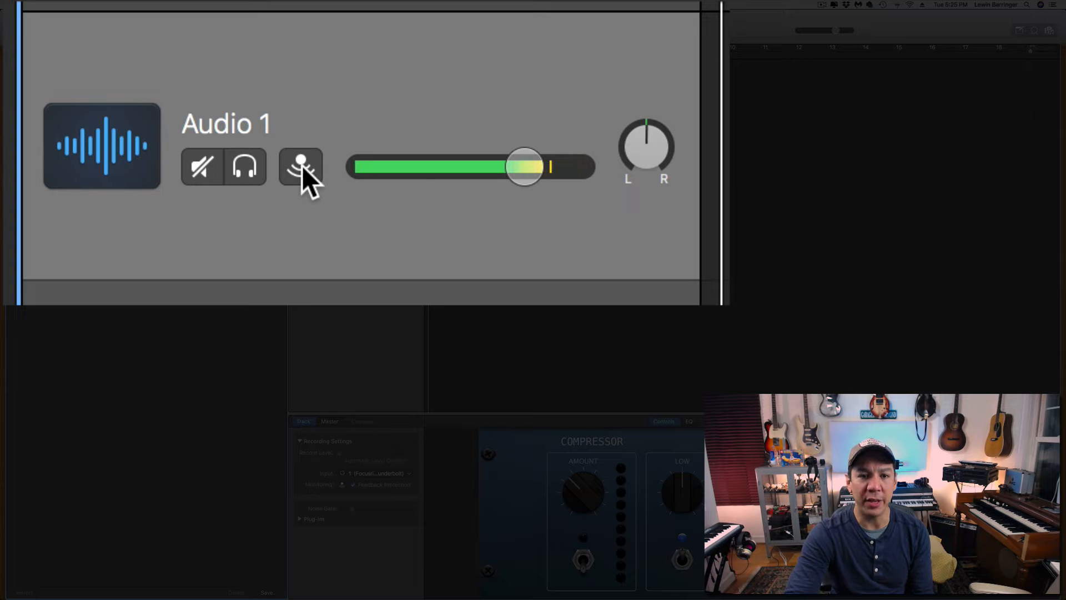
{"action": "mouse_move", "coordinate": [299, 166]}
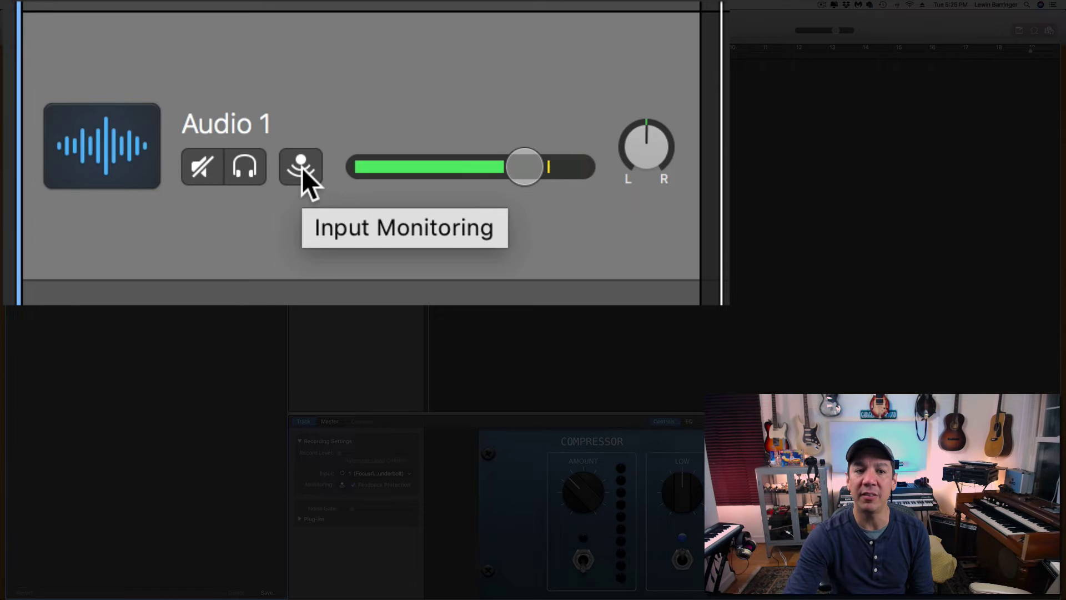
{"action": "mouse_move", "coordinate": [244, 175]}
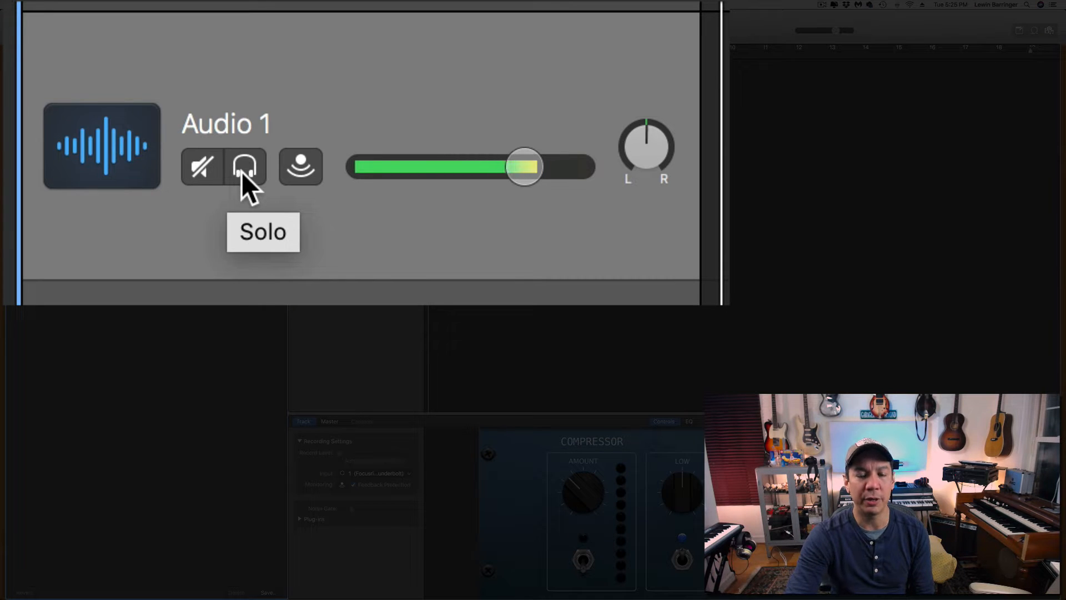
{"action": "mouse_move", "coordinate": [202, 184]}
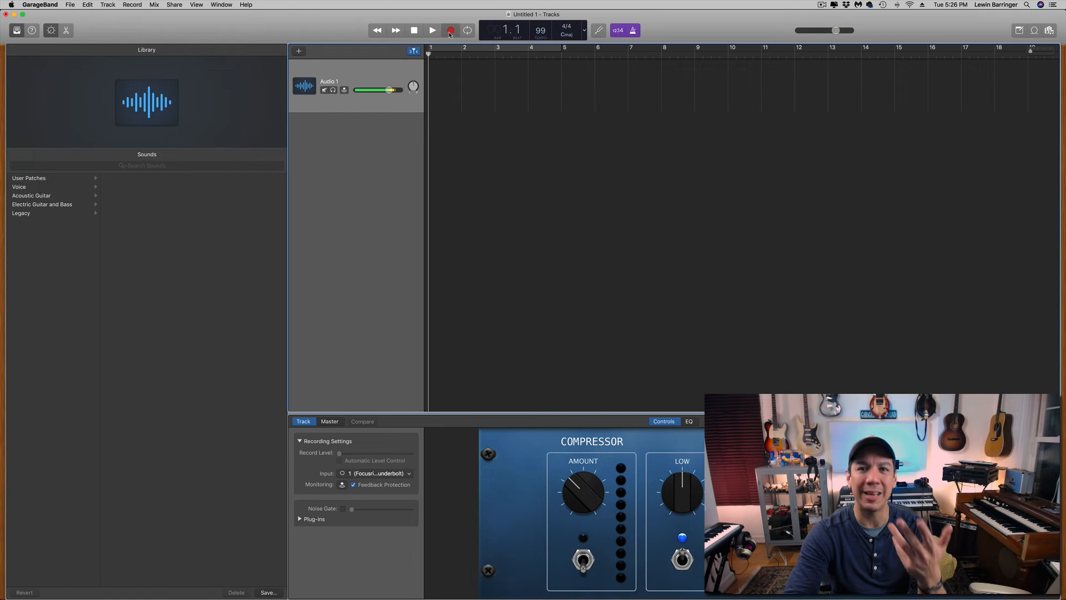
Record a roughly five-bar vocal region on Audio 1, then stop recording.
{"action": "left_click", "coordinate": [431, 29]}
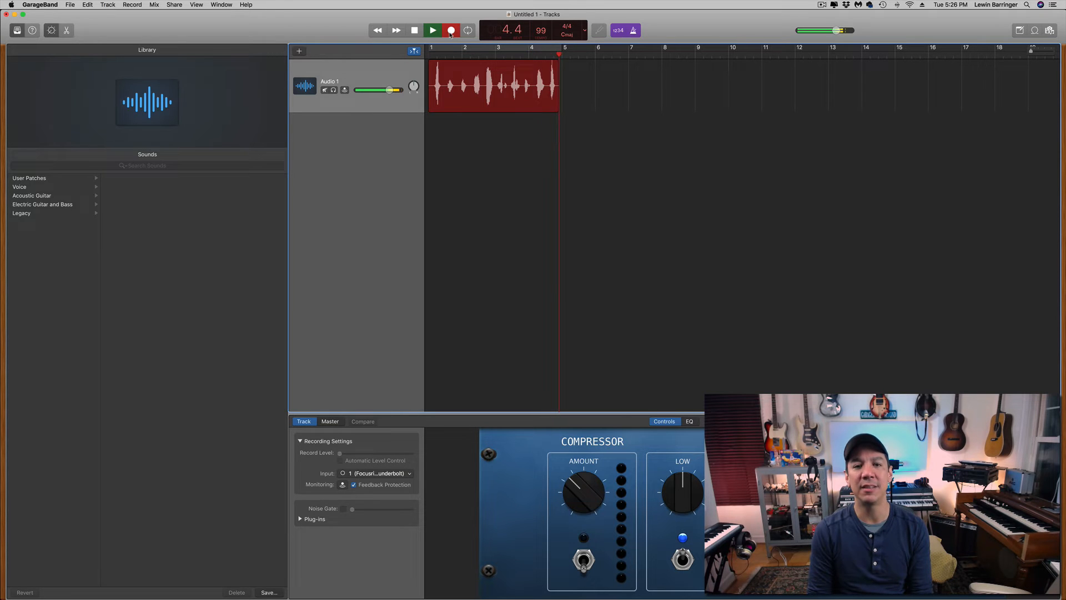
{"action": "left_click", "coordinate": [433, 30]}
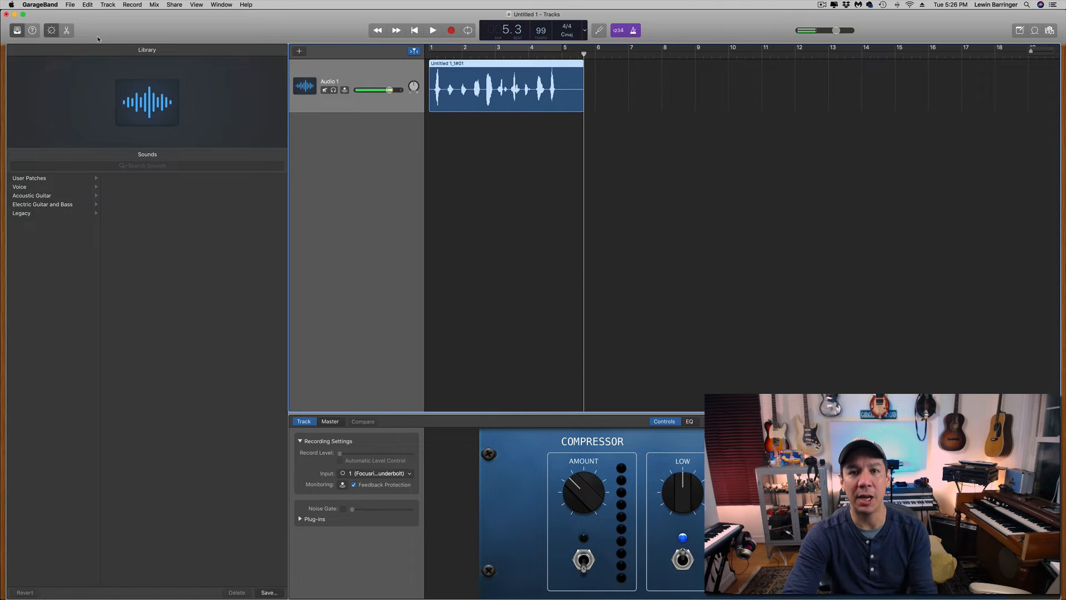
{"action": "mouse_move", "coordinate": [67, 31]}
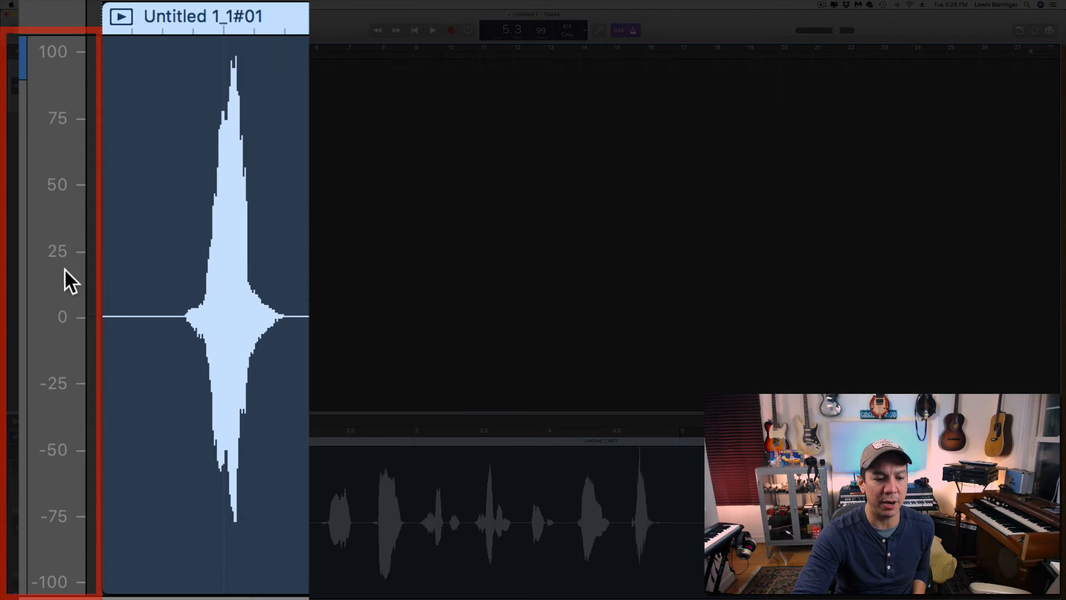
{"action": "mouse_move", "coordinate": [83, 539]}
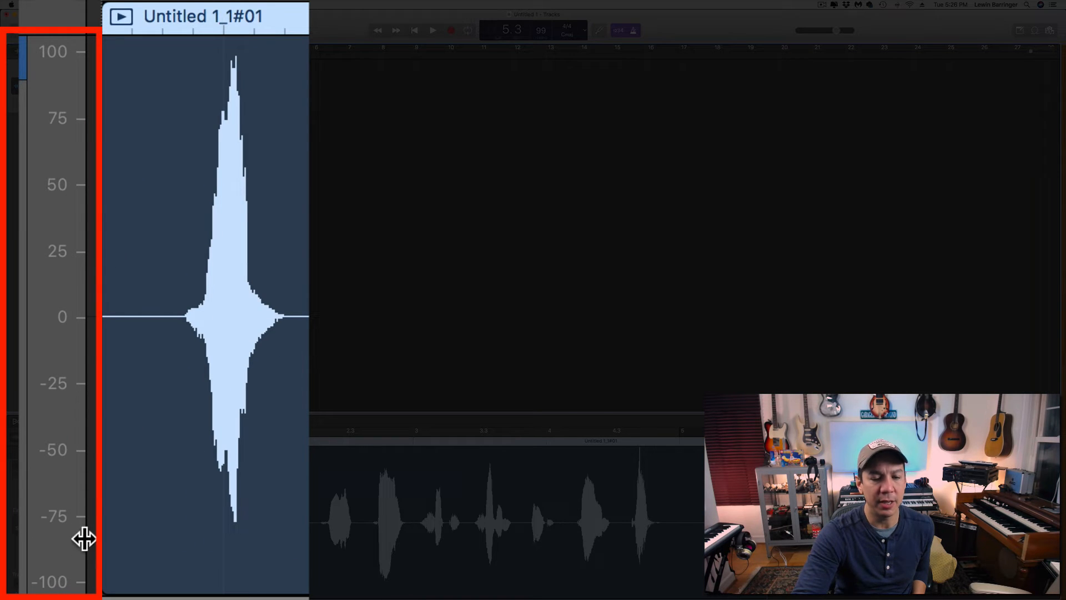
{"action": "mouse_move", "coordinate": [78, 203]}
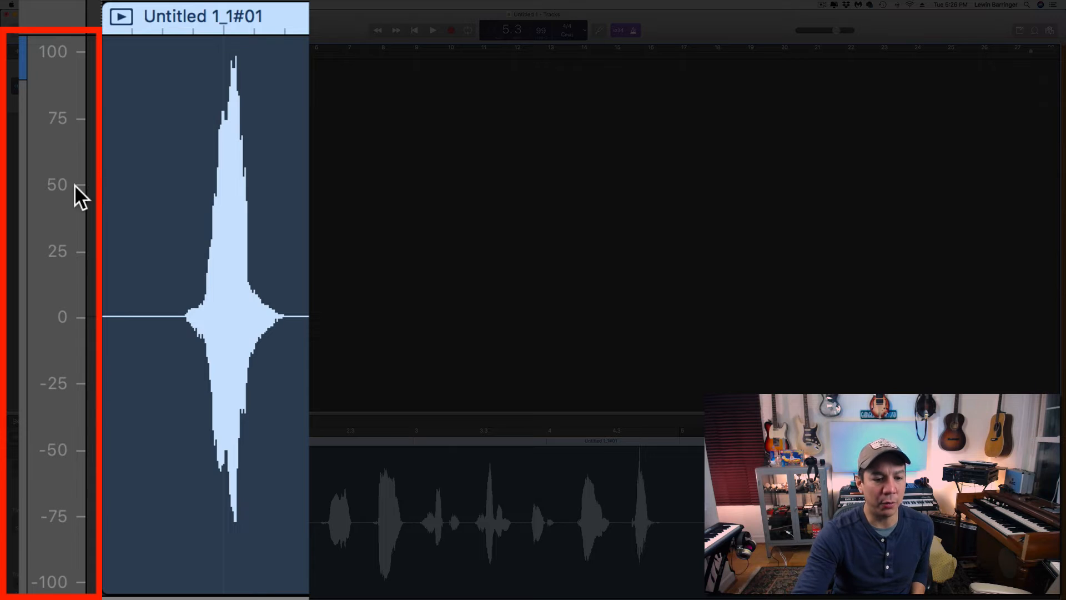
{"action": "mouse_move", "coordinate": [66, 61]}
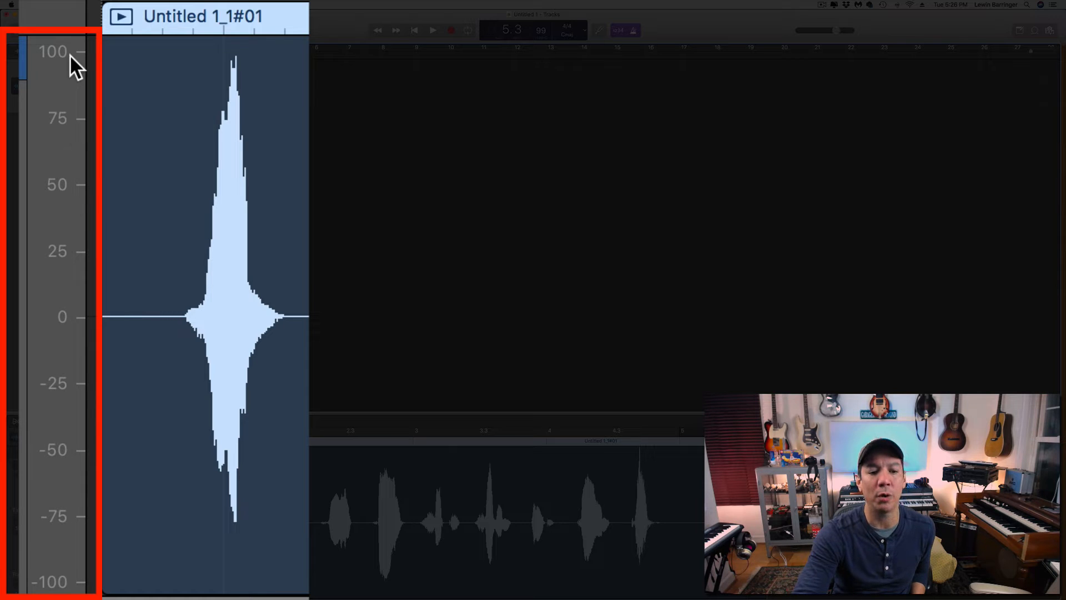
{"action": "mouse_move", "coordinate": [81, 261]}
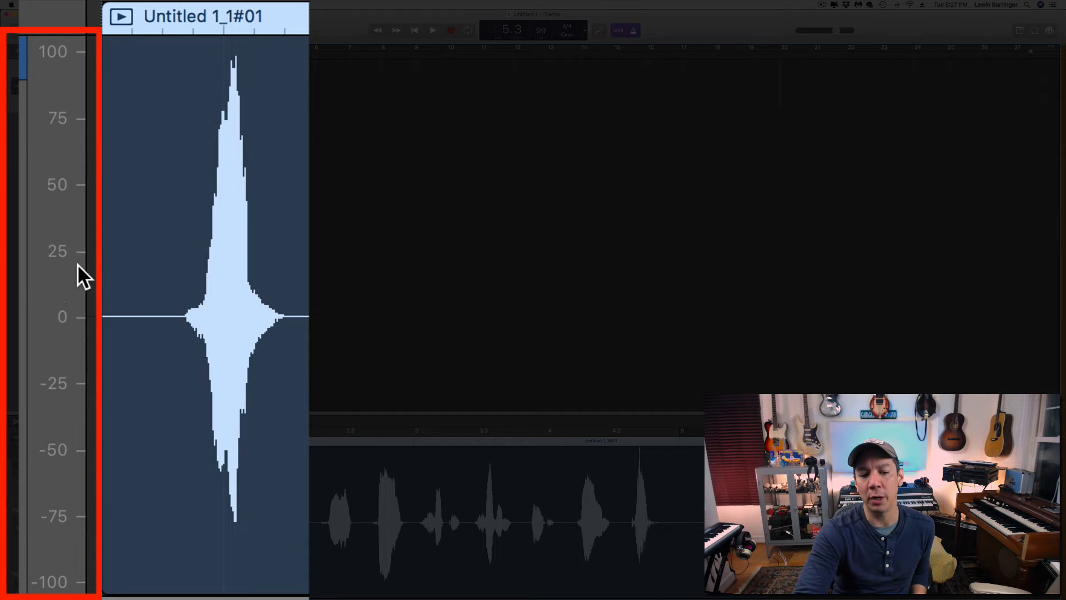
{"action": "mouse_move", "coordinate": [75, 239]}
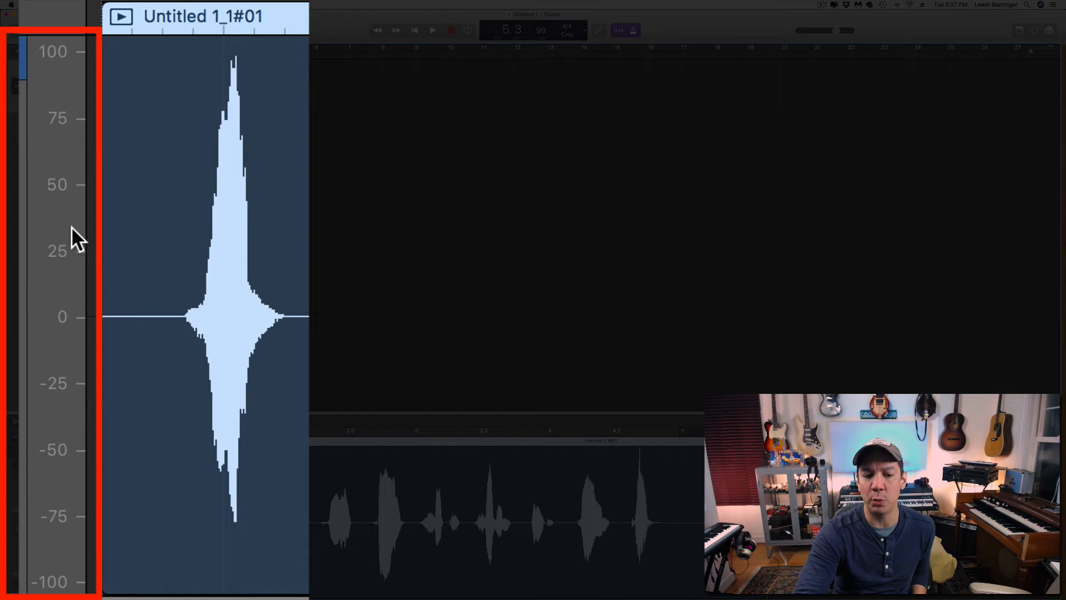
{"action": "mouse_move", "coordinate": [75, 202]}
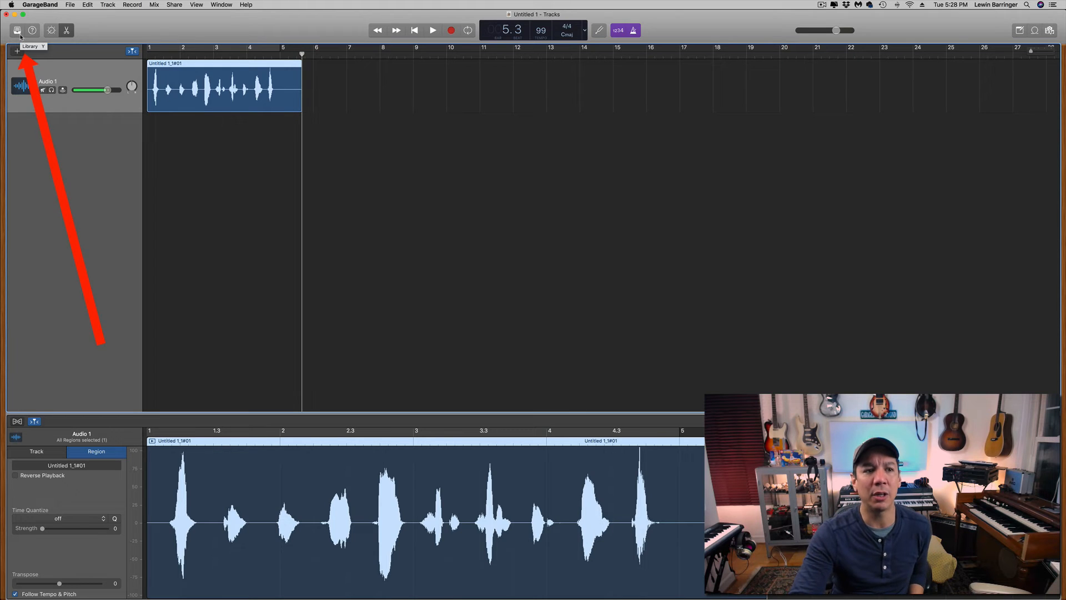
Apply Classic Vocal from the library's Voice sounds to the track.
{"action": "left_click", "coordinate": [14, 32]}
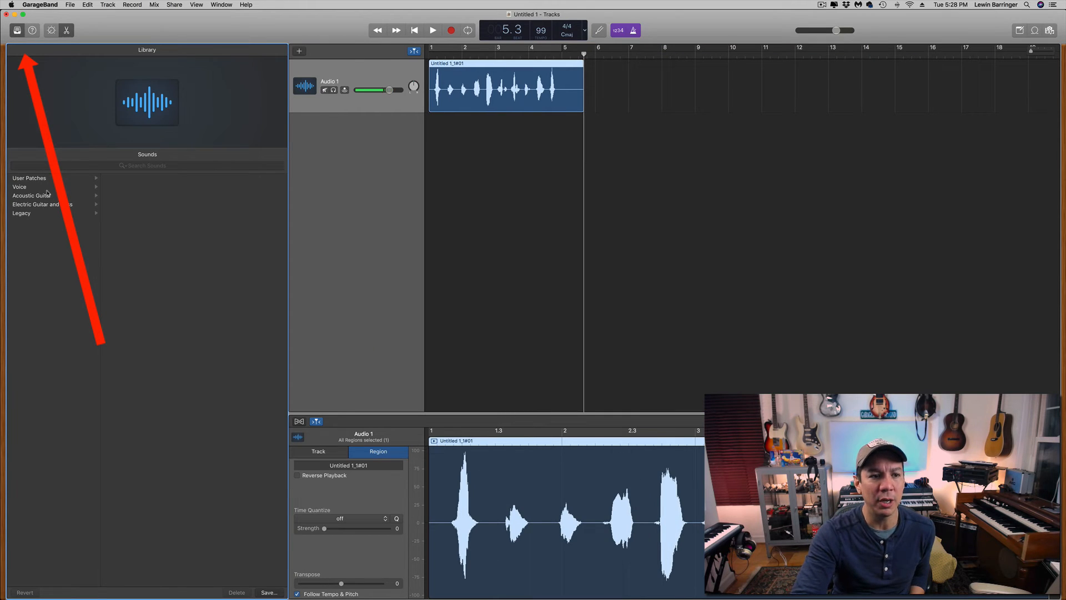
{"action": "left_click", "coordinate": [19, 187]}
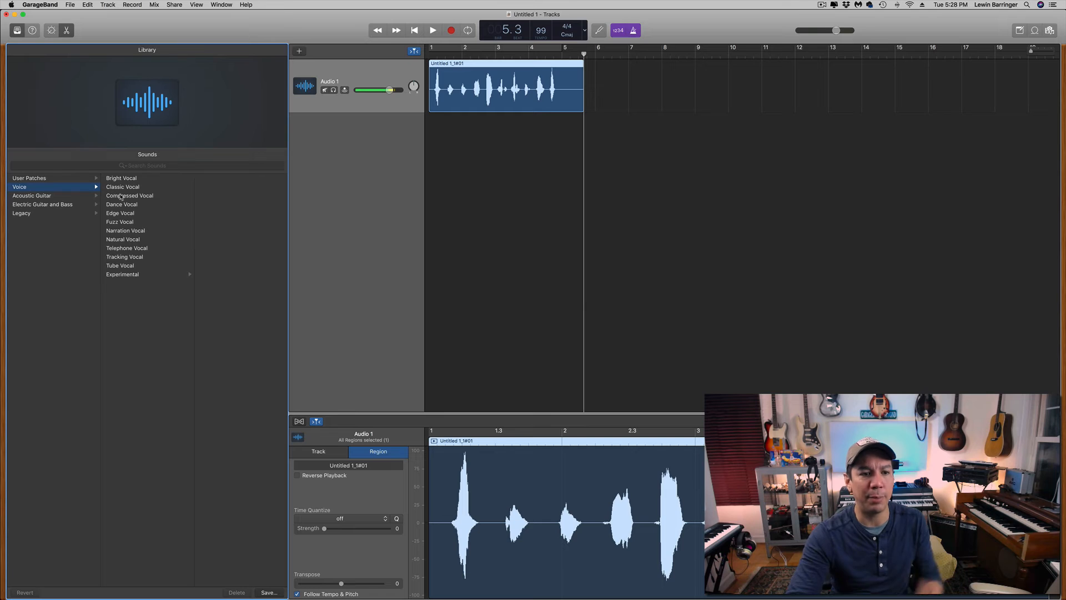
{"action": "left_click", "coordinate": [122, 187]}
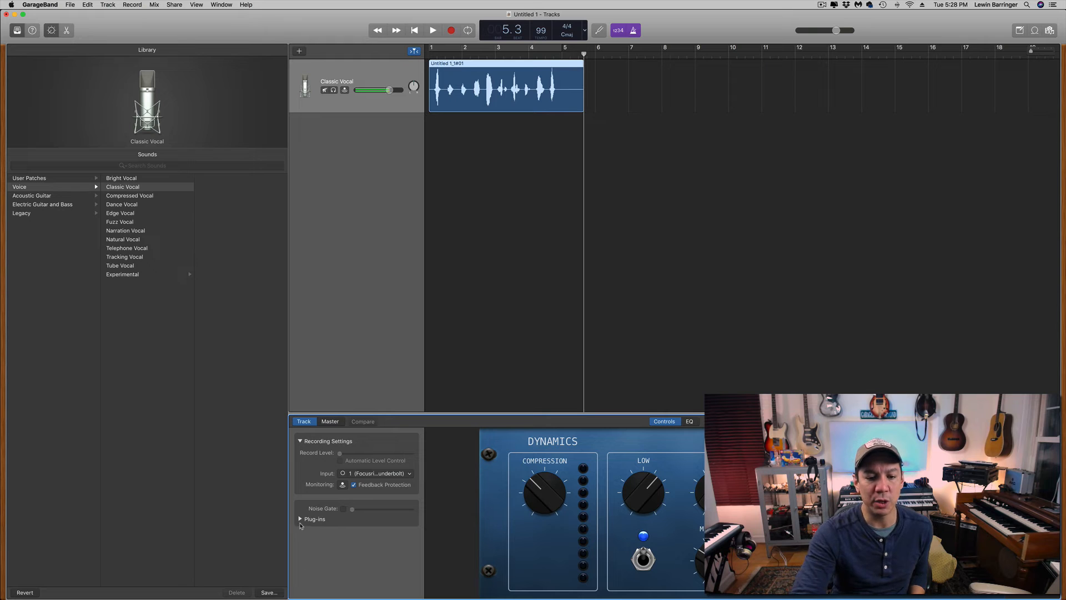
Expand Smart Controls plug-ins and open the Compressor, Tape Delay and Pedalboard windows.
{"action": "left_click", "coordinate": [297, 518]}
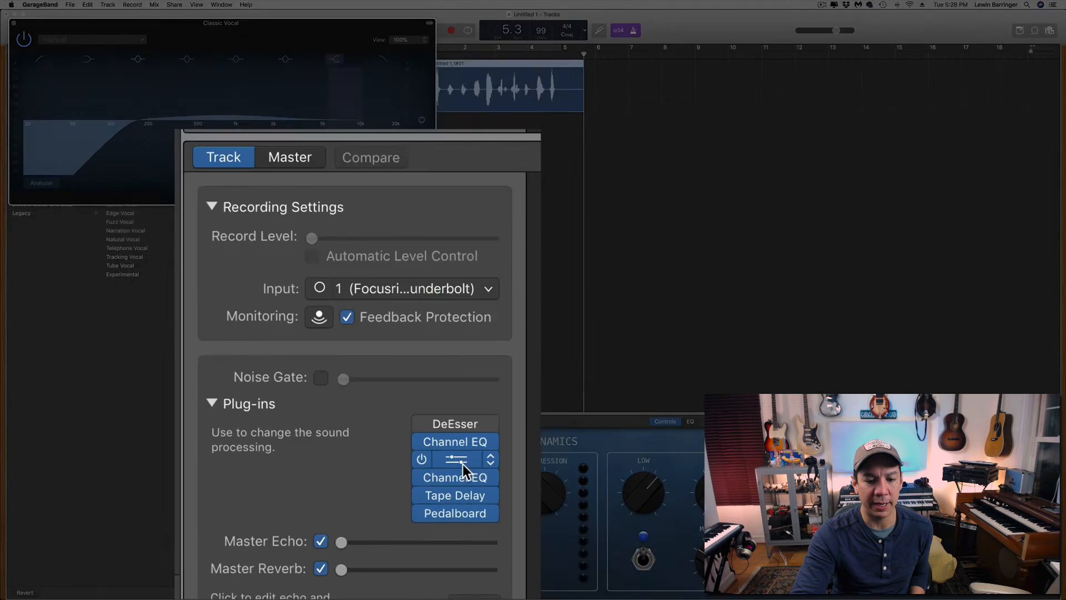
{"action": "left_click", "coordinate": [455, 476]}
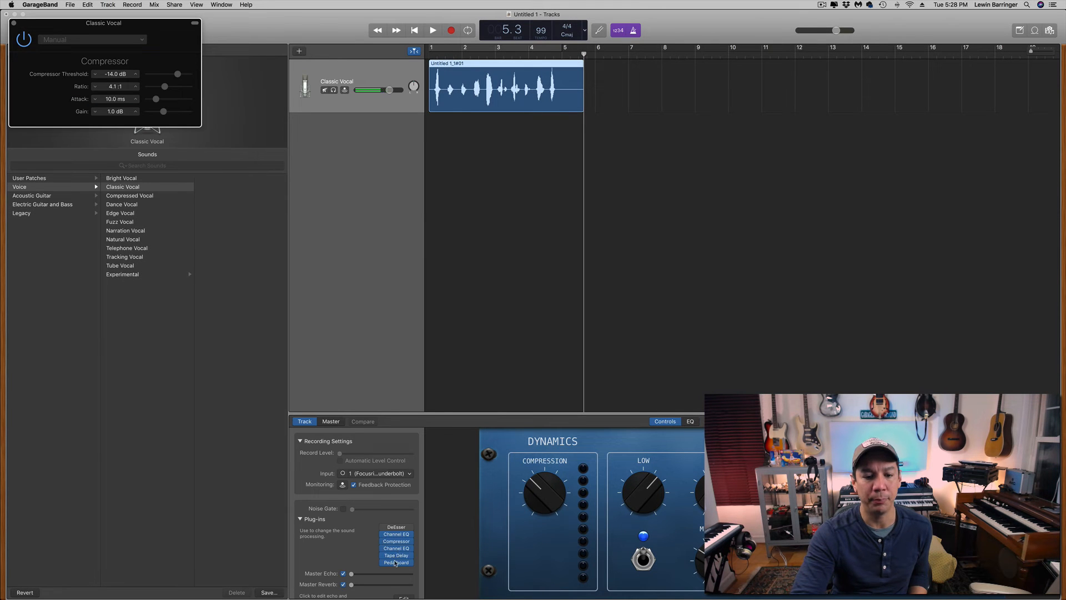
{"action": "left_click", "coordinate": [396, 555]}
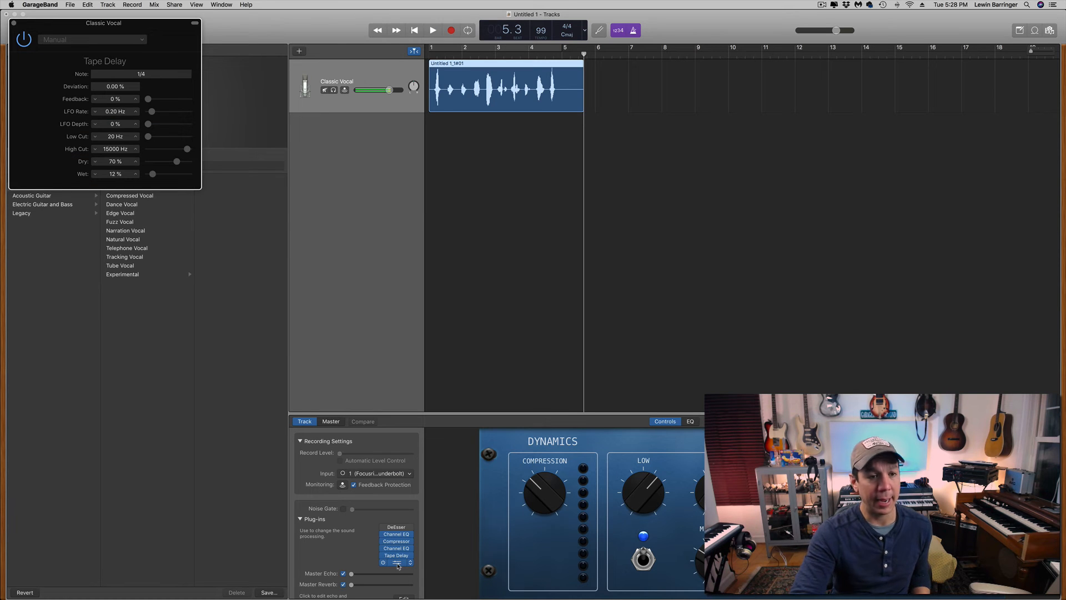
{"action": "left_click", "coordinate": [398, 564]}
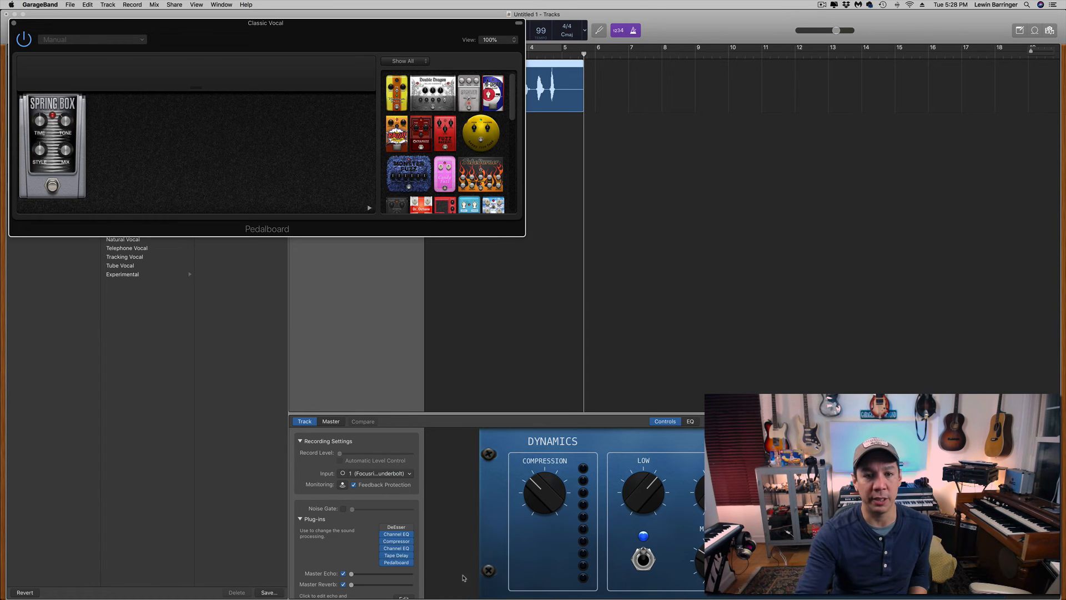